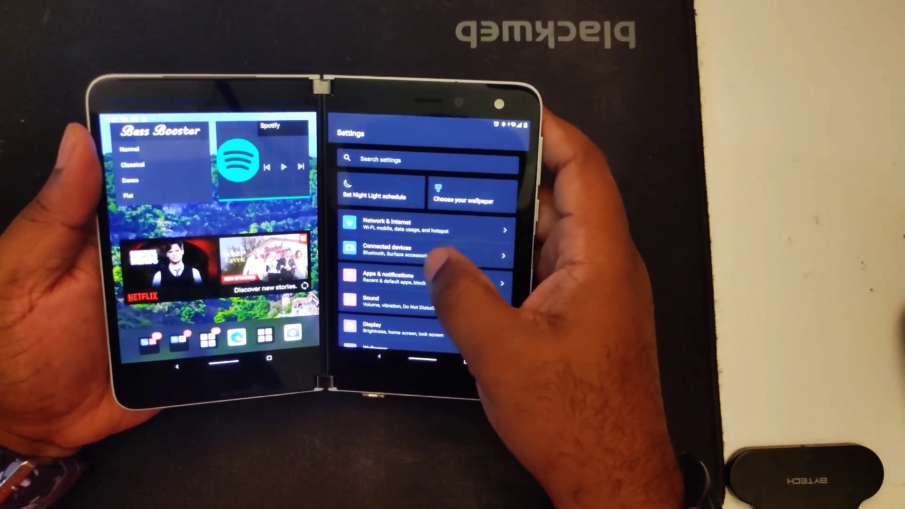
Open System navigation in System settings and pick a gesture or 3-button navigation mode
scroll(down, 3)
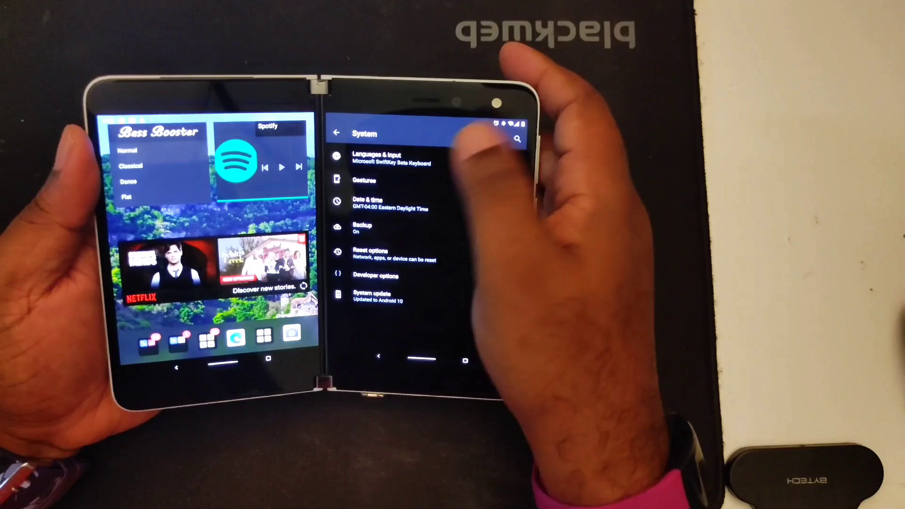
click(363, 180)
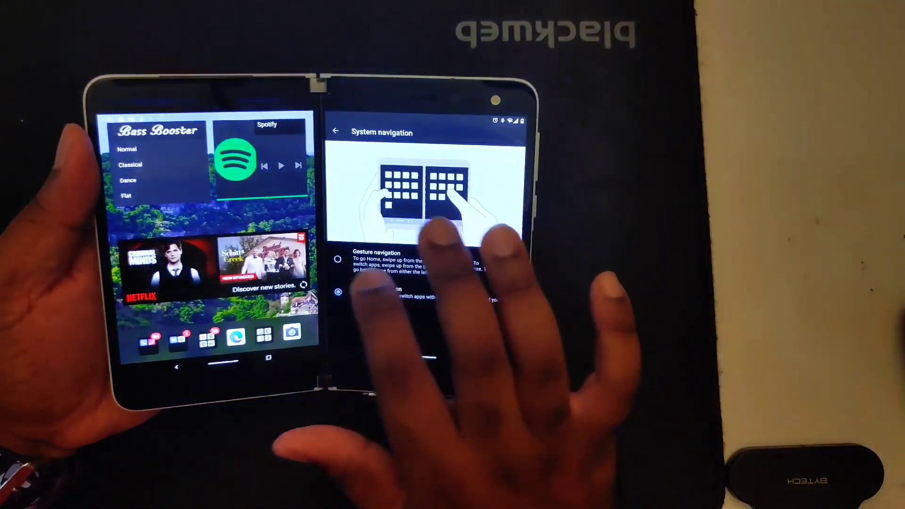
click(337, 260)
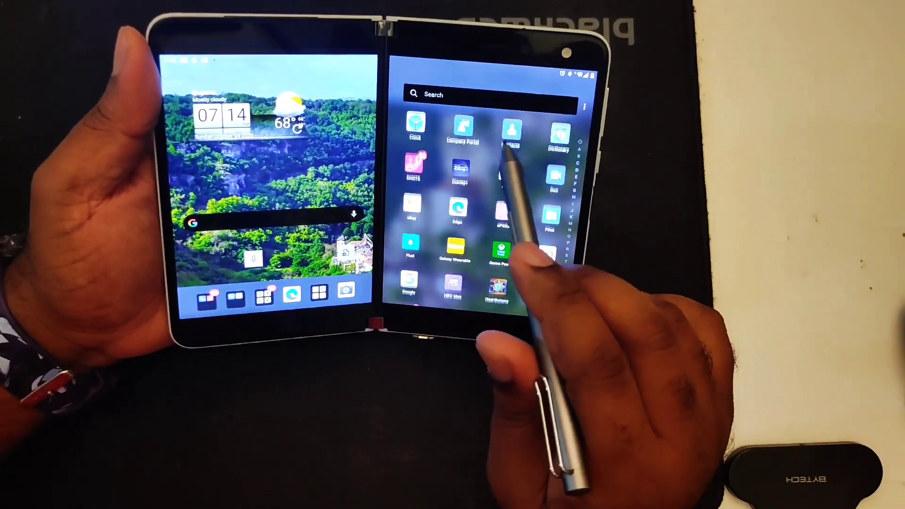
Handwrite "milk" on the pink sticky note and strike it through with a line
scroll(down, 3)
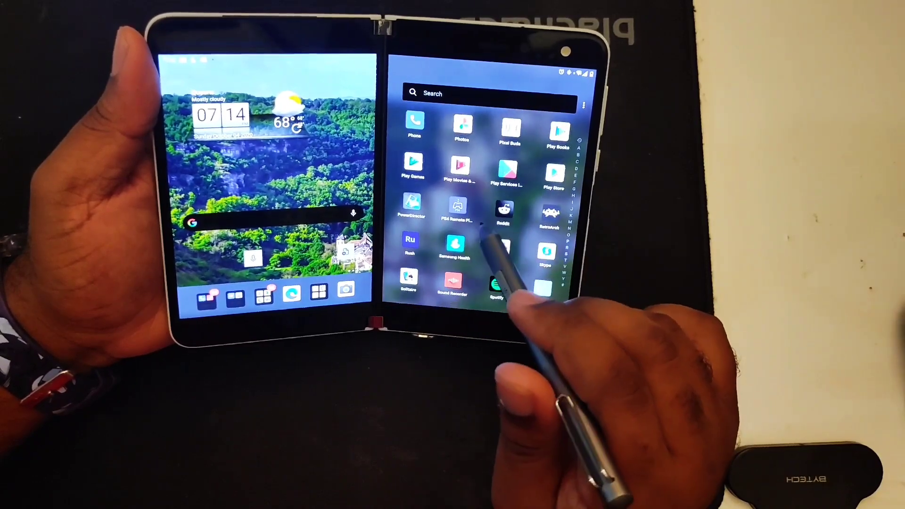
scroll(down, 3)
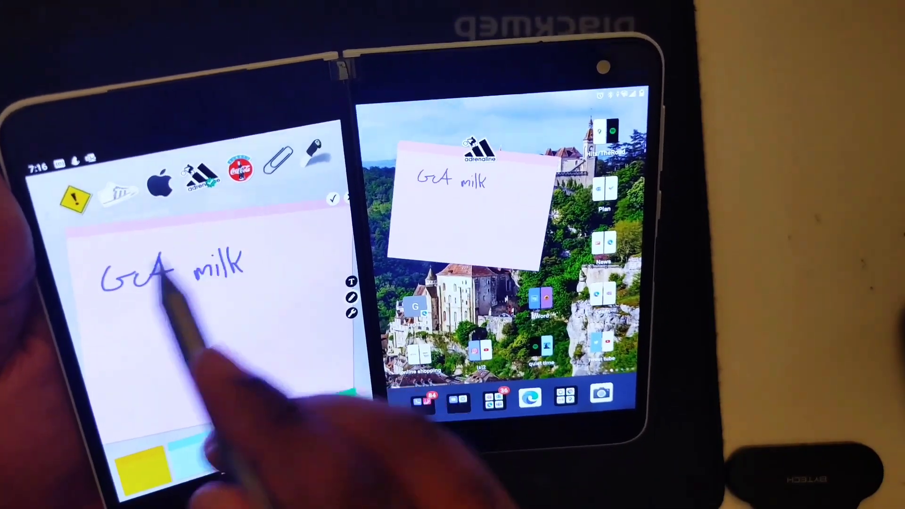
drag(93, 271, 253, 248)
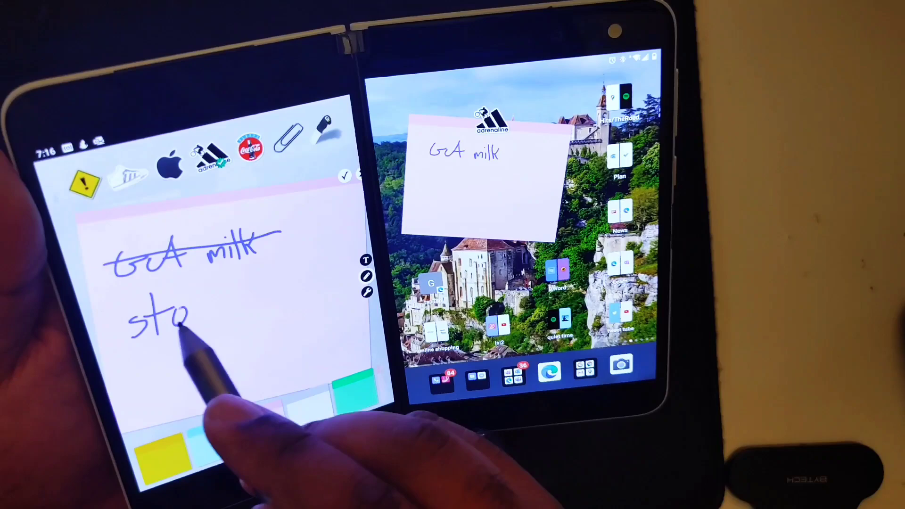
Write "store" on the line beneath the crossed-out milk item
text(store)
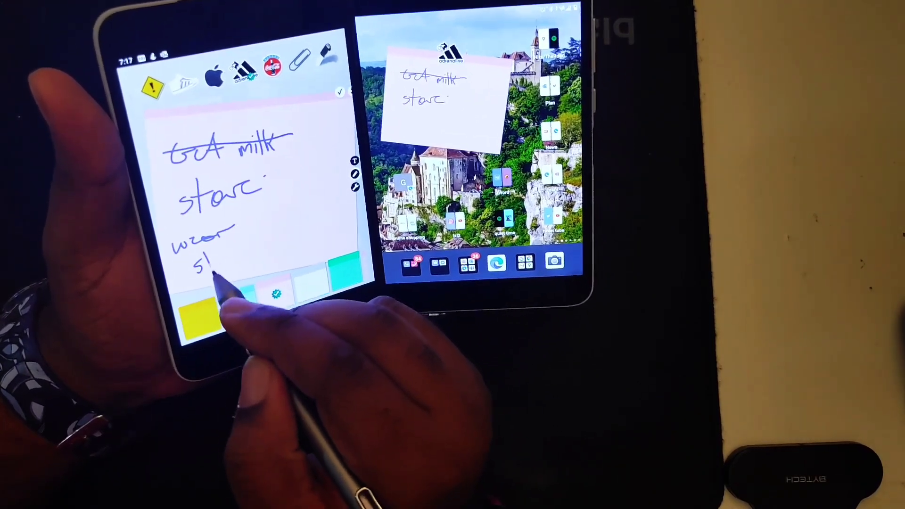
Write "shoes" after "wear" on the sticky note
text(shoes 10/28)
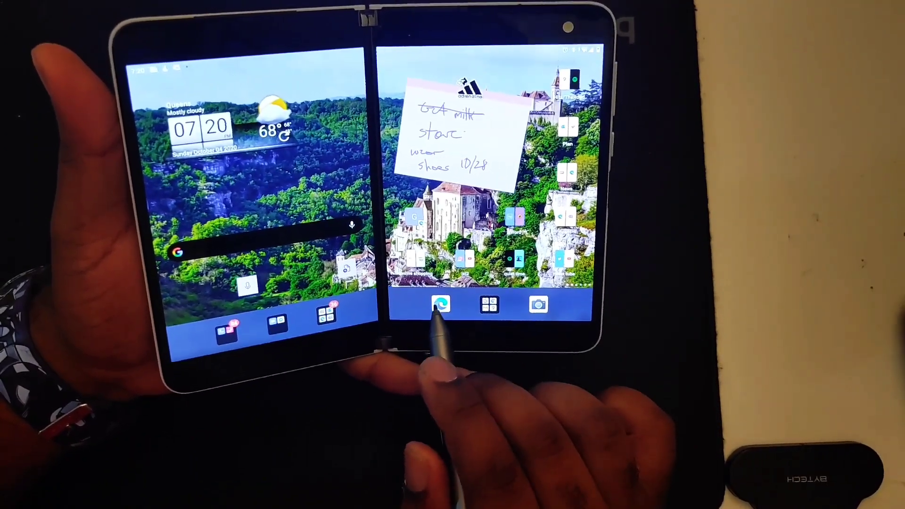
Launch Edge from the home screen dock
click(439, 303)
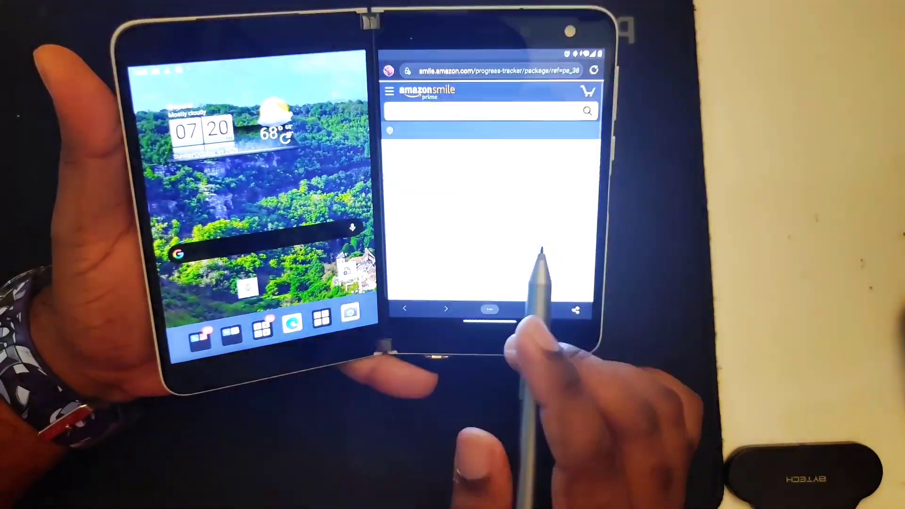